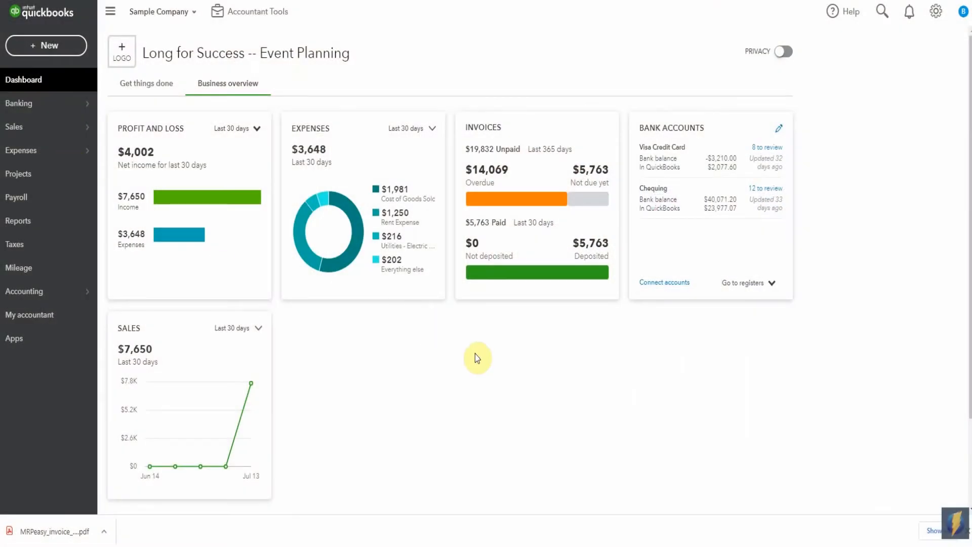
pyautogui.moveTo(584, 243)
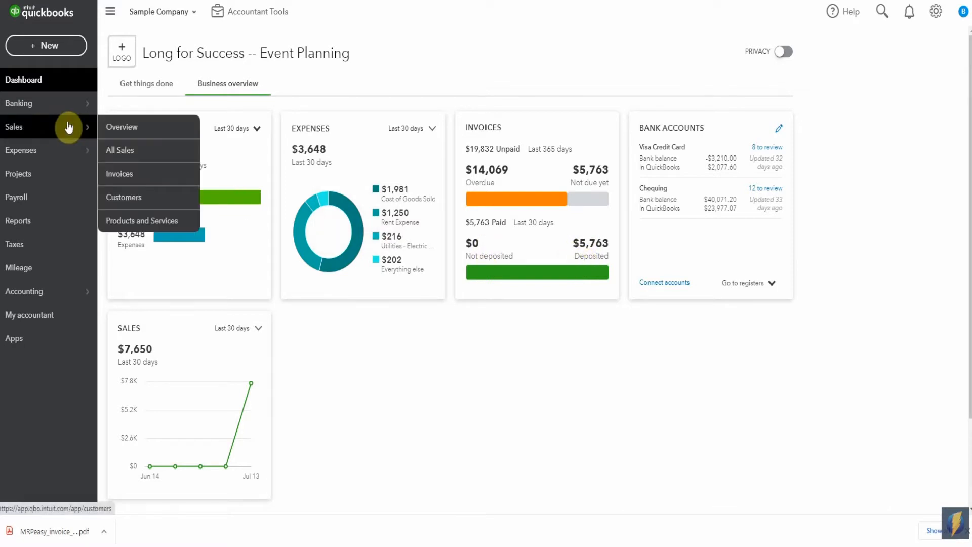
# Show the Customers list under Sales instead of the business overview.
pyautogui.click(124, 197)
pyautogui.write('smit')
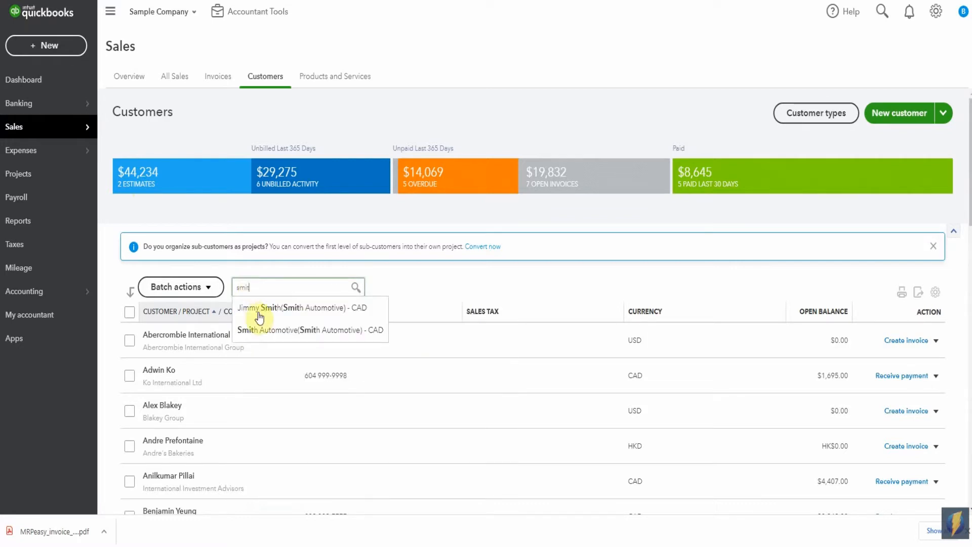
pyautogui.moveTo(277, 335)
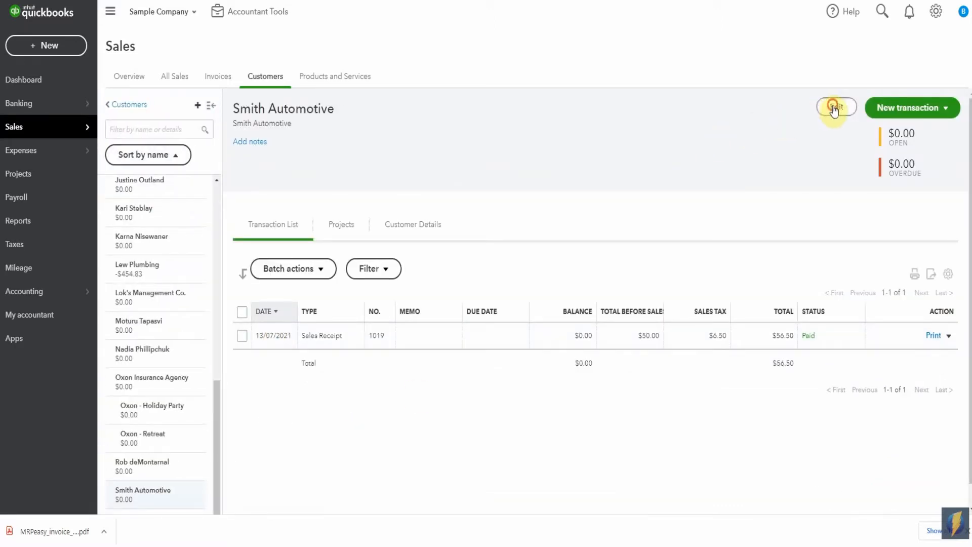
pyautogui.click(837, 107)
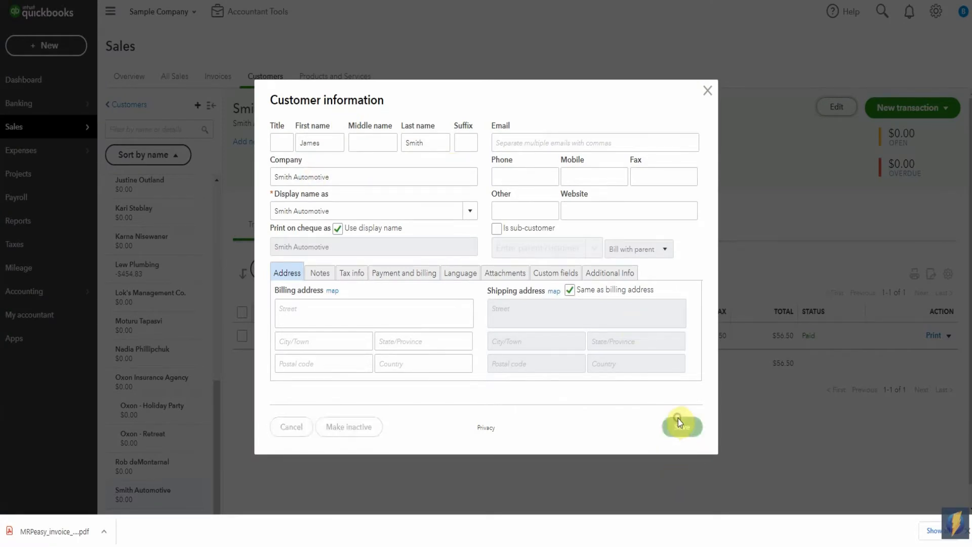
pyautogui.click(682, 426)
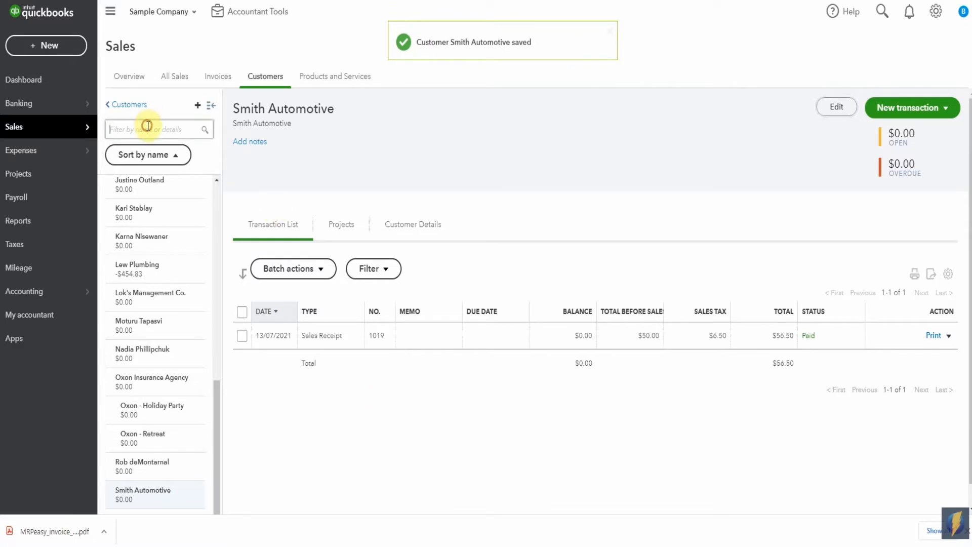
pyautogui.write('smith')
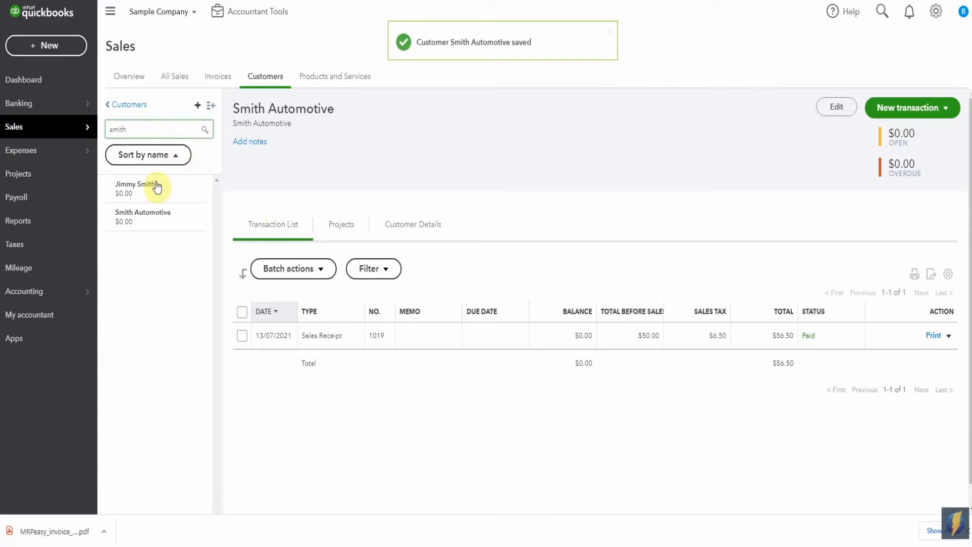
pyautogui.click(135, 185)
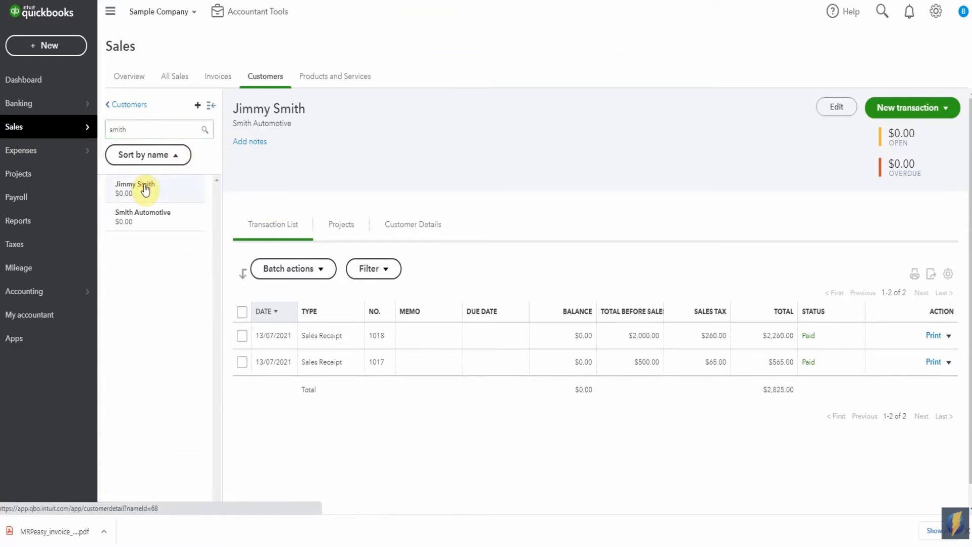
pyautogui.moveTo(809, 126)
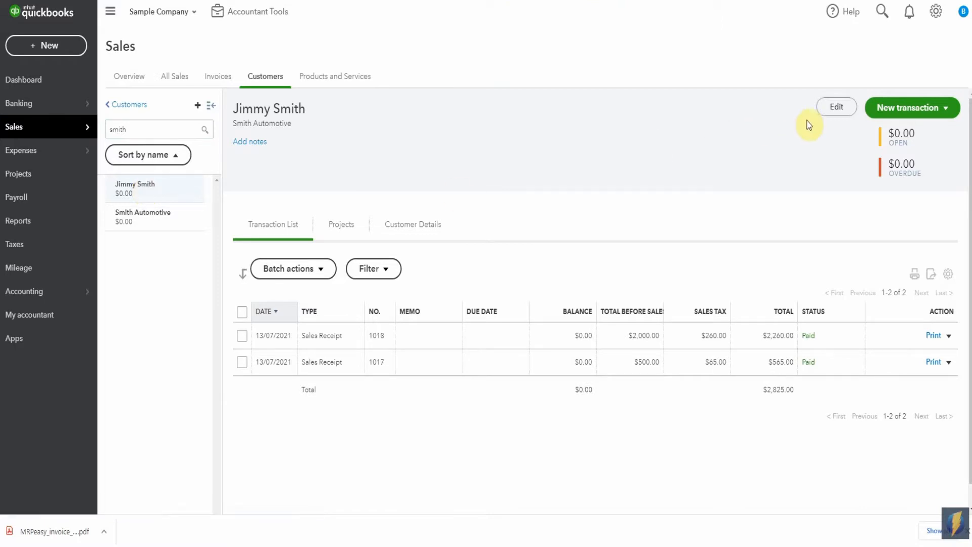
pyautogui.moveTo(836, 107)
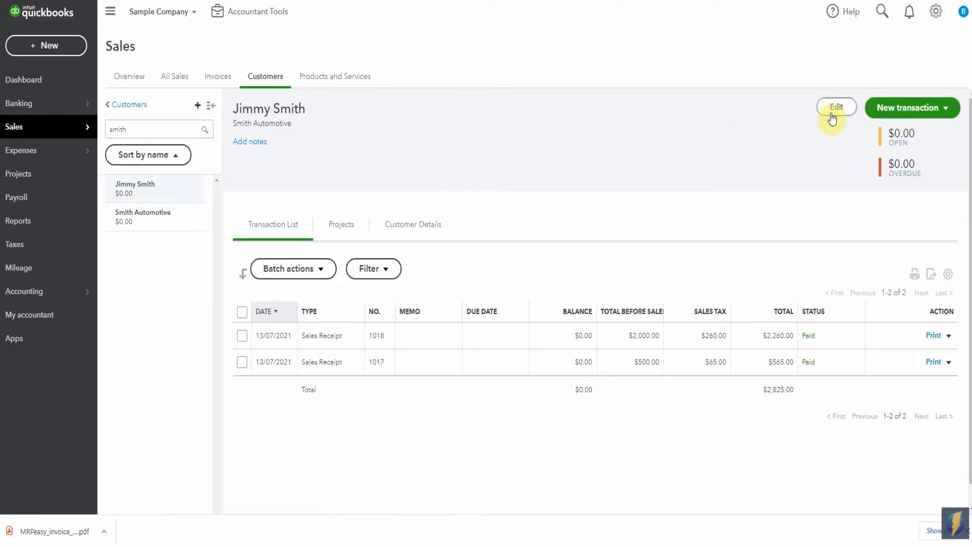
pyautogui.click(835, 107)
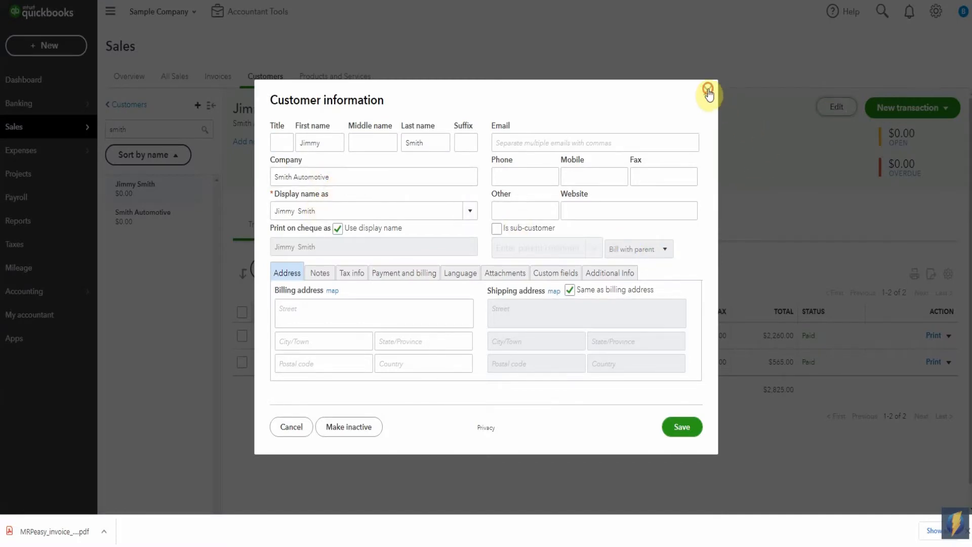
pyautogui.click(709, 93)
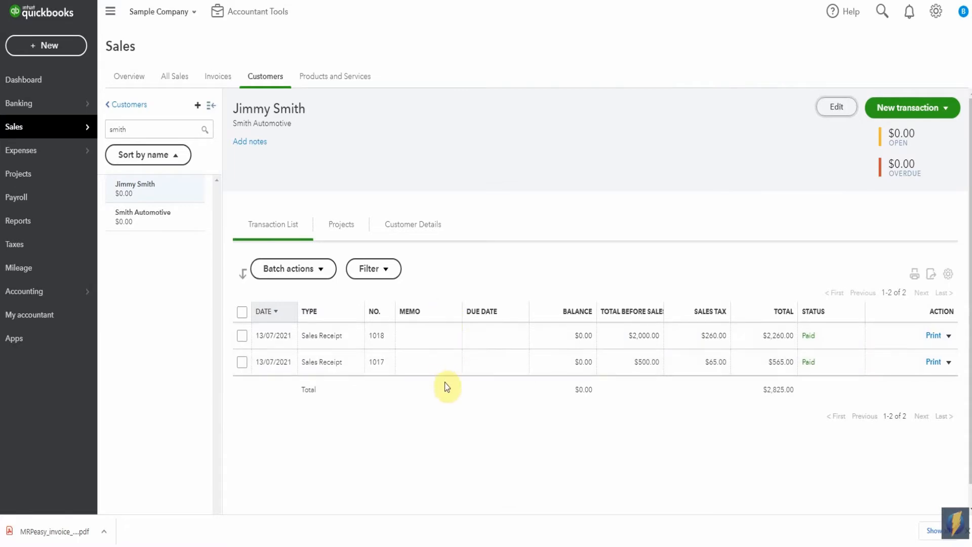
pyautogui.click(143, 217)
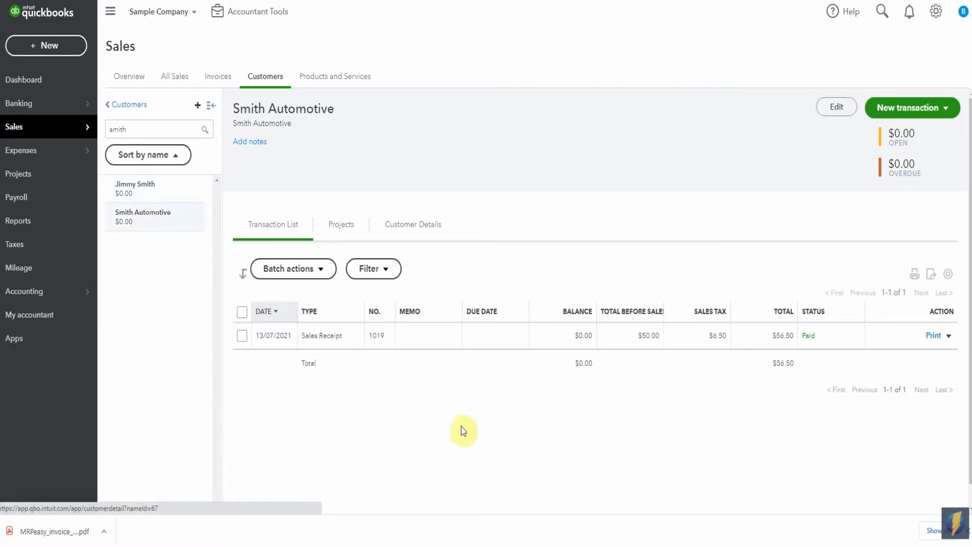
pyautogui.moveTo(486, 376)
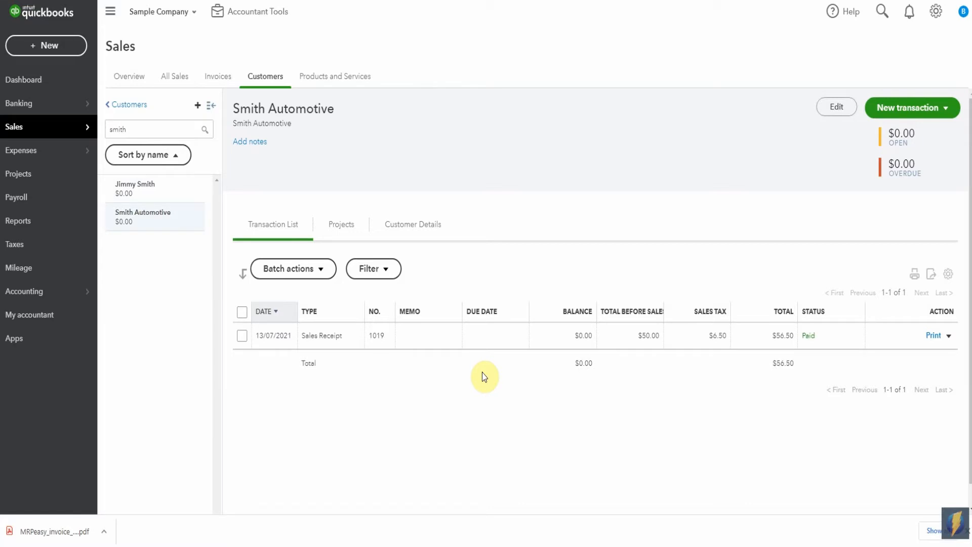
pyautogui.moveTo(161, 222)
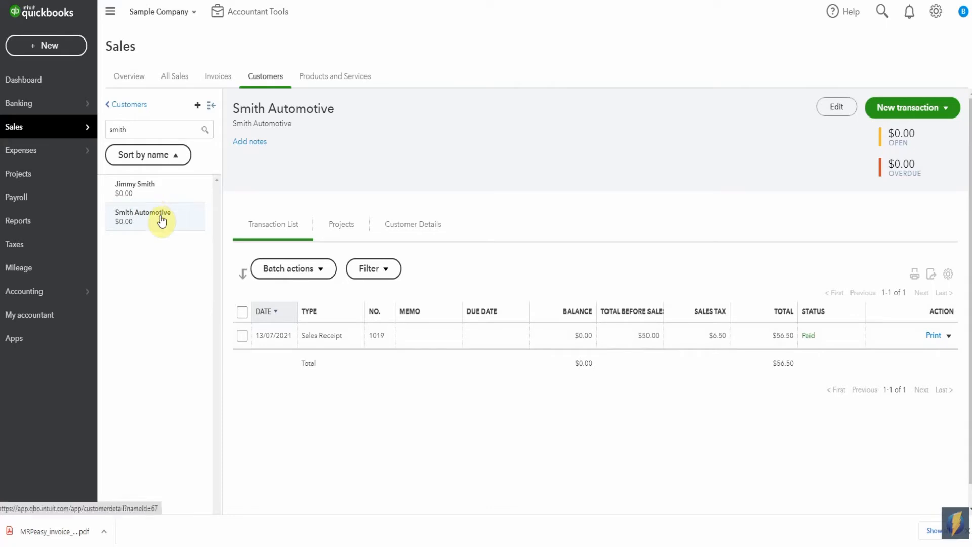
pyautogui.moveTo(187, 181)
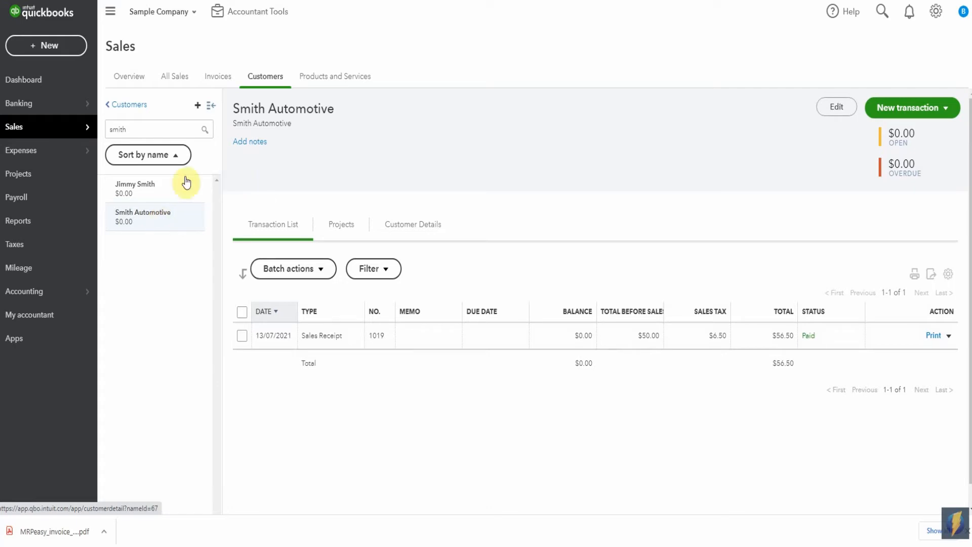
pyautogui.click(134, 188)
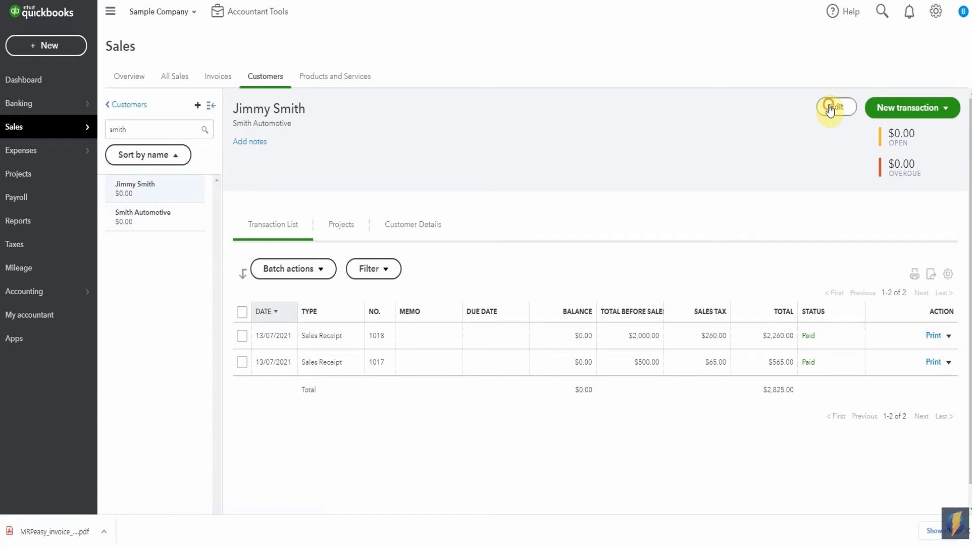
pyautogui.click(835, 107)
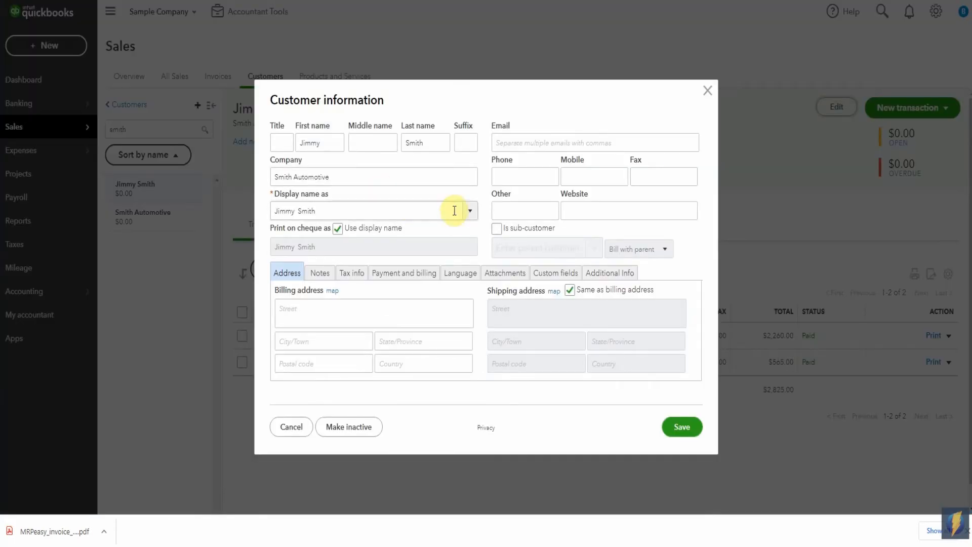
pyautogui.click(469, 210)
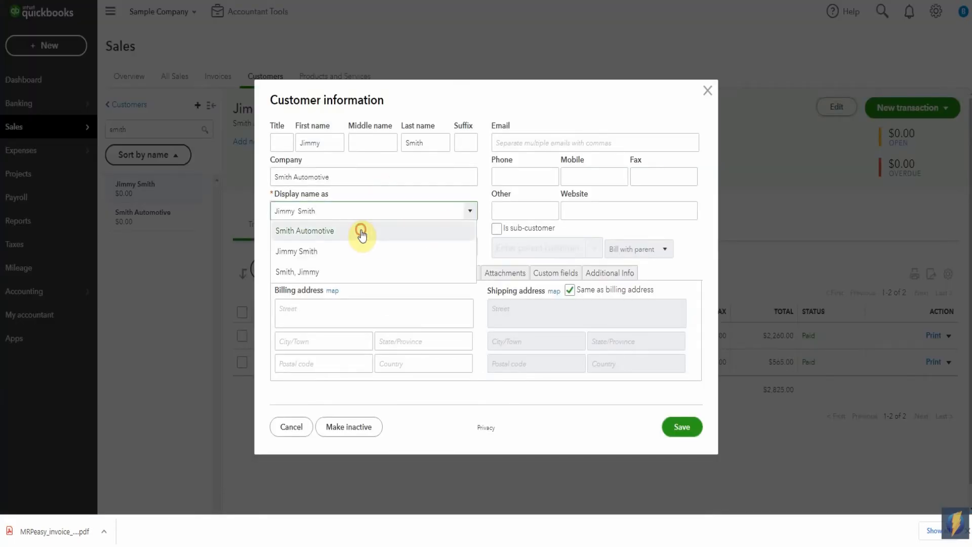
pyautogui.click(305, 231)
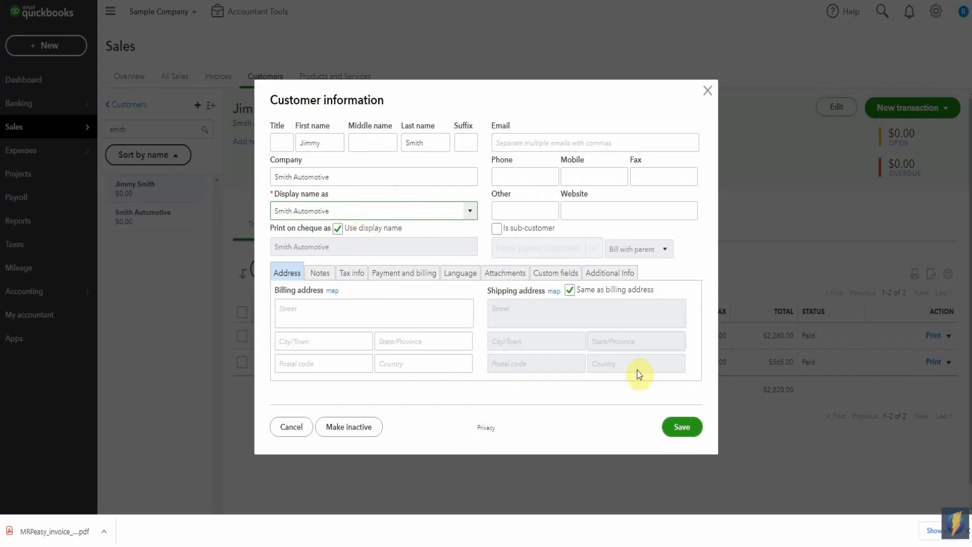
pyautogui.click(681, 426)
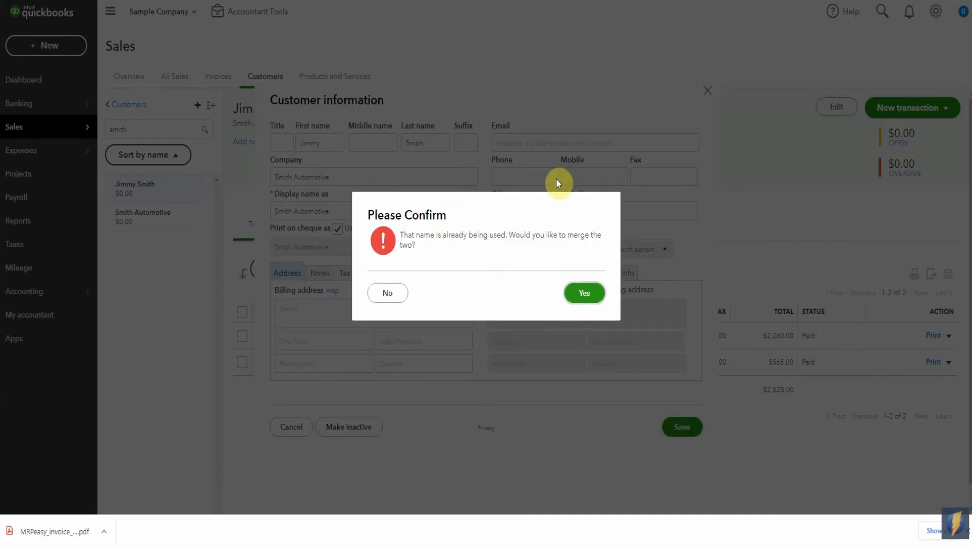
pyautogui.moveTo(628, 178)
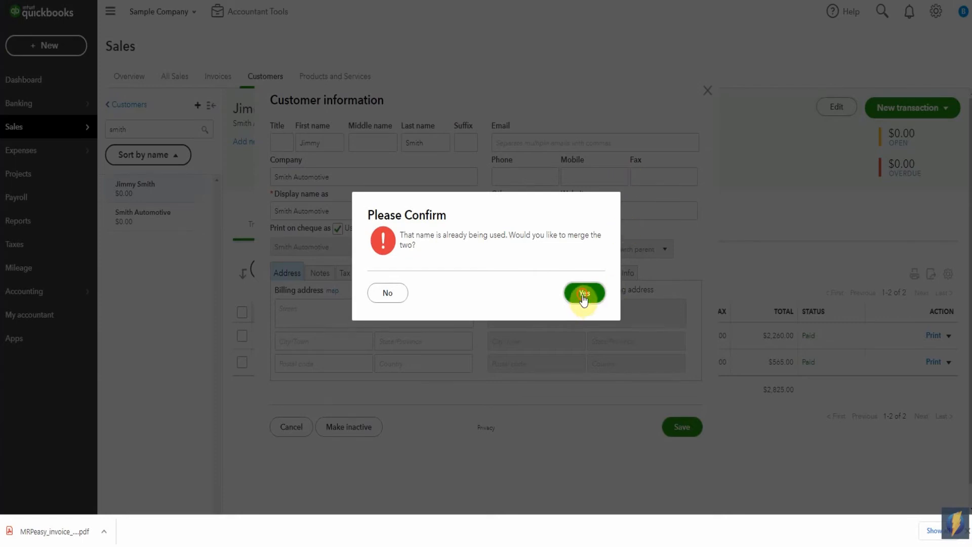
pyautogui.click(584, 293)
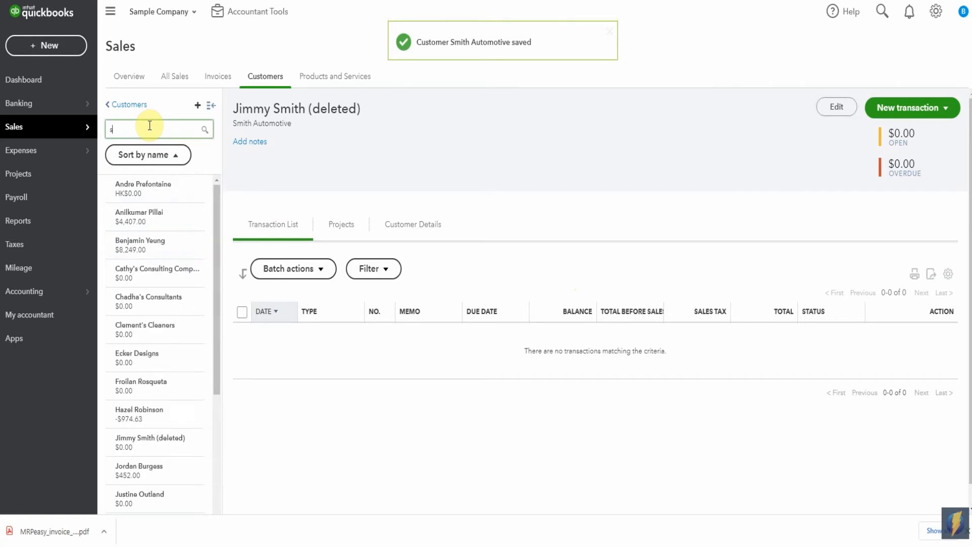
# Verify Smith Automotive now holds receipts 1019, 1018 and 1017 totalling $2,881.50, then return to the full customer list.
pyautogui.write('smith')
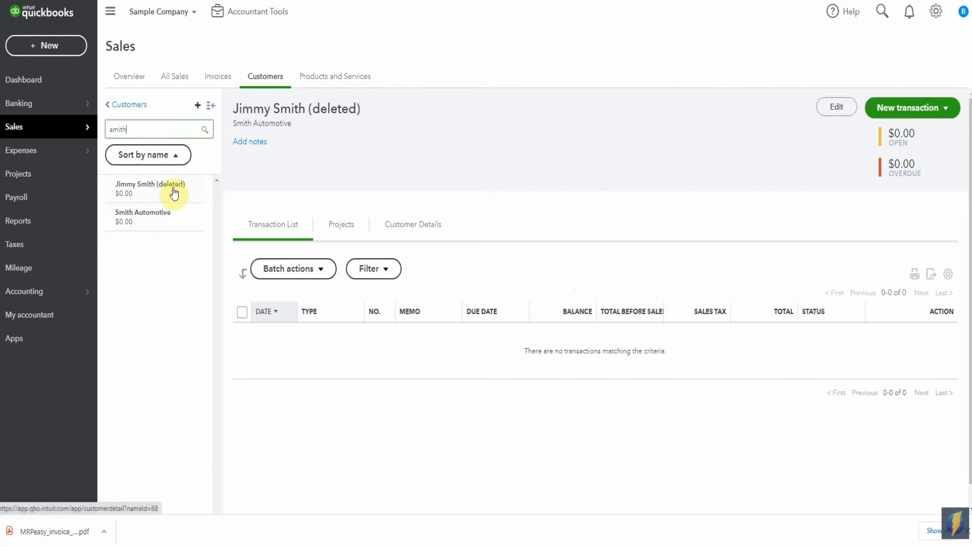
pyautogui.moveTo(161, 219)
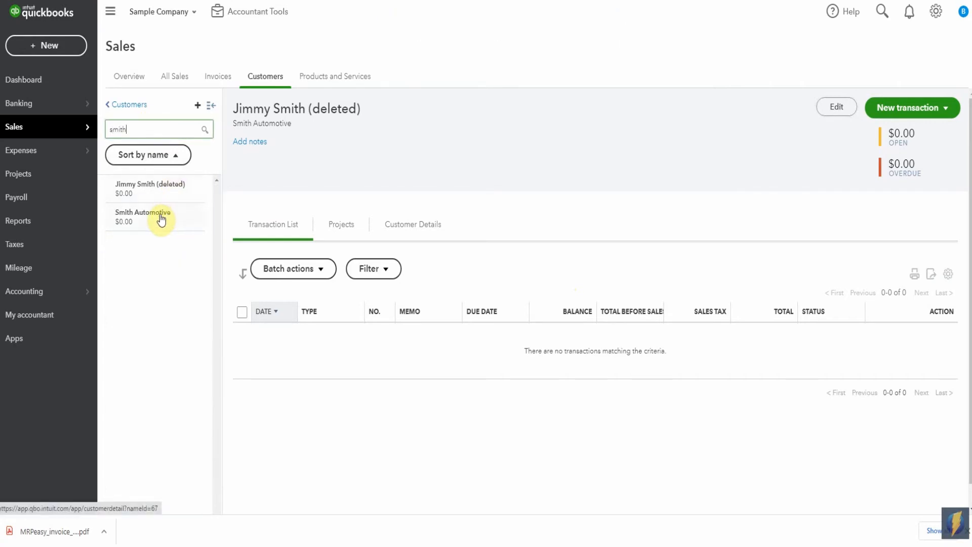
pyautogui.moveTo(611, 341)
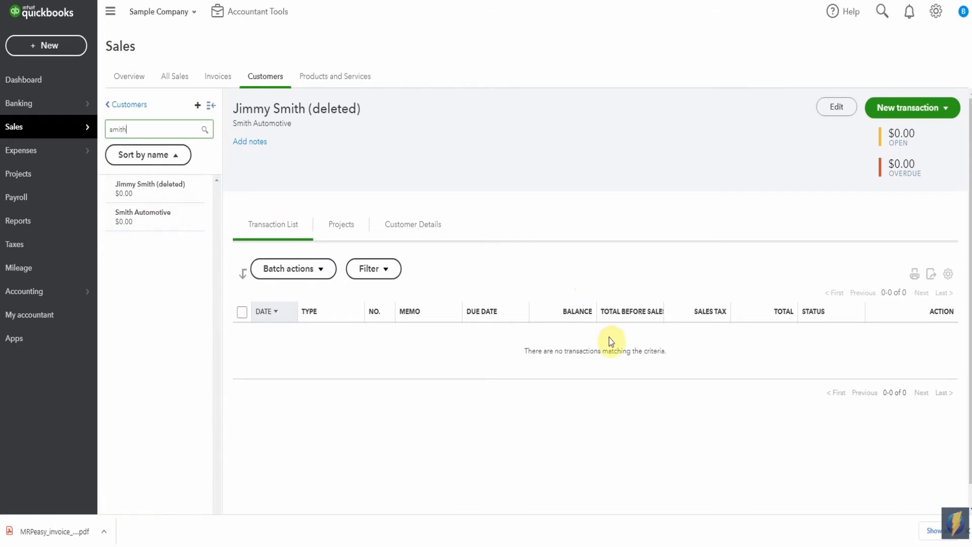
pyautogui.click(143, 217)
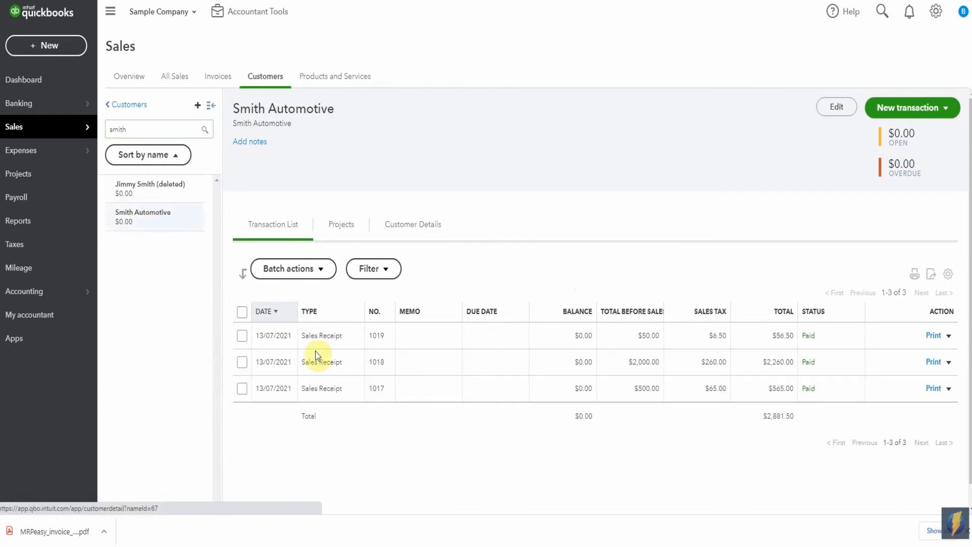
pyautogui.moveTo(435, 484)
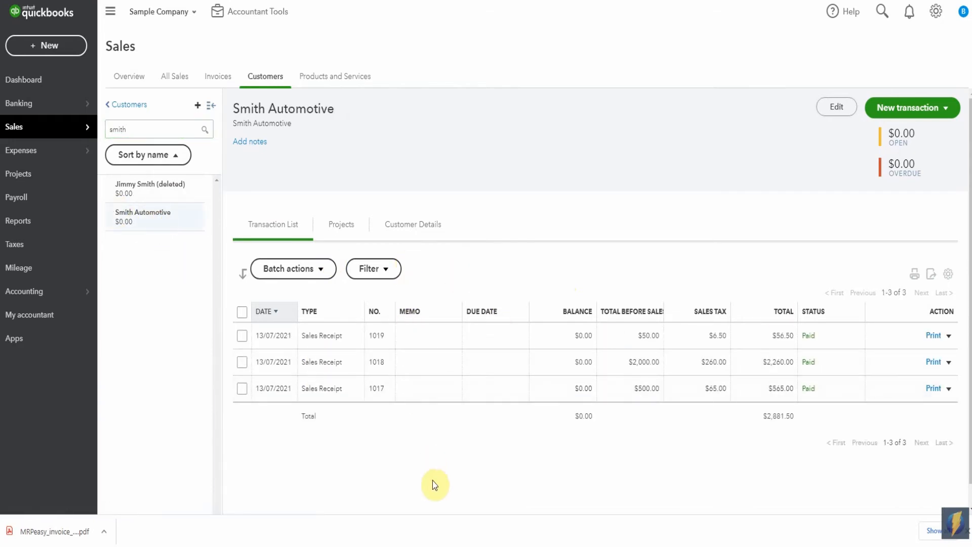
pyautogui.click(129, 104)
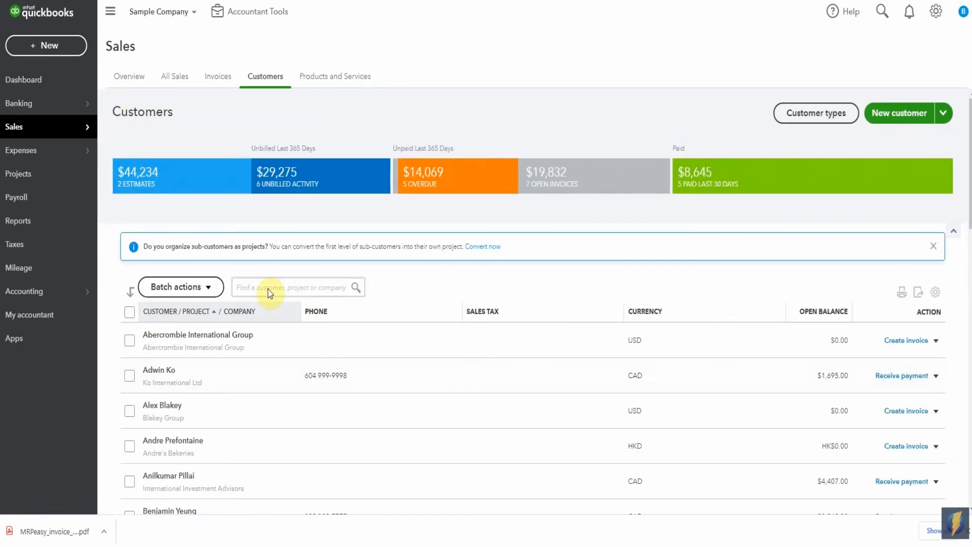
# Search 'smith' and reopen Smith Automotive's page showing receipts 1017, 1018 and 1019 totalling $2,881.50.
pyautogui.write('a')
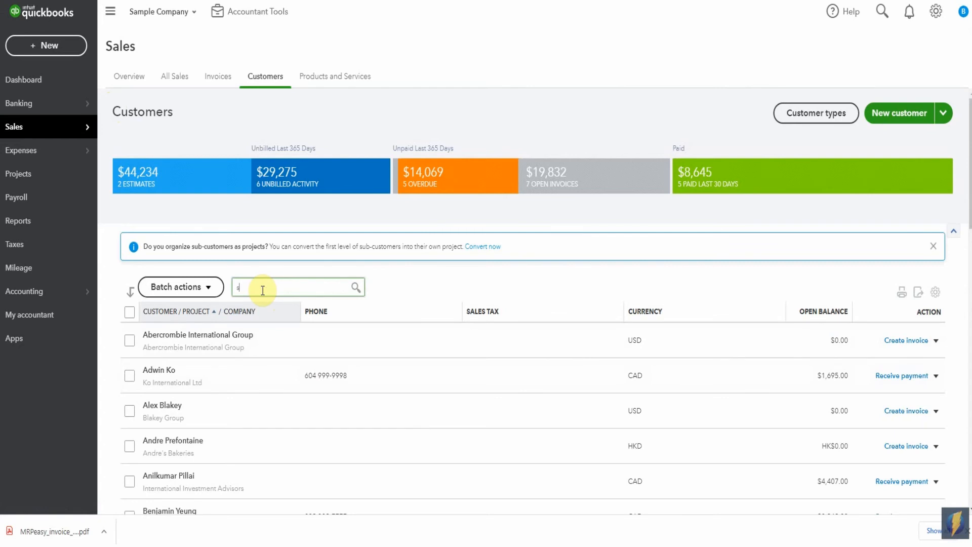
pyautogui.write('smith')
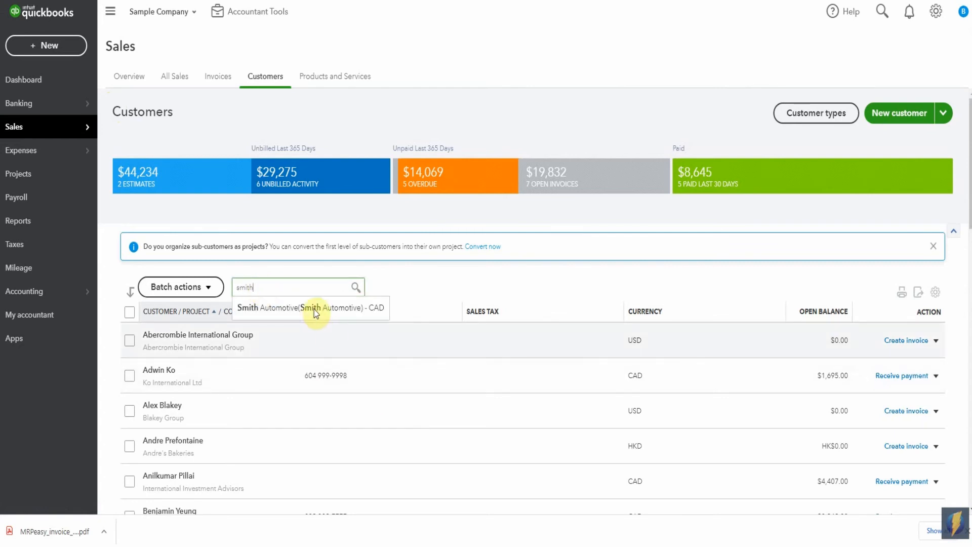
pyautogui.click(310, 308)
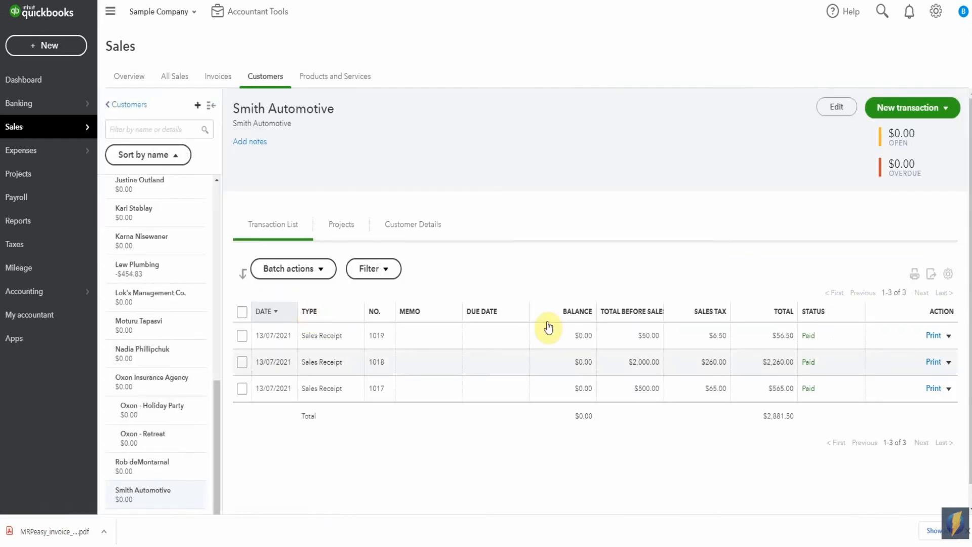
pyautogui.moveTo(924, 118)
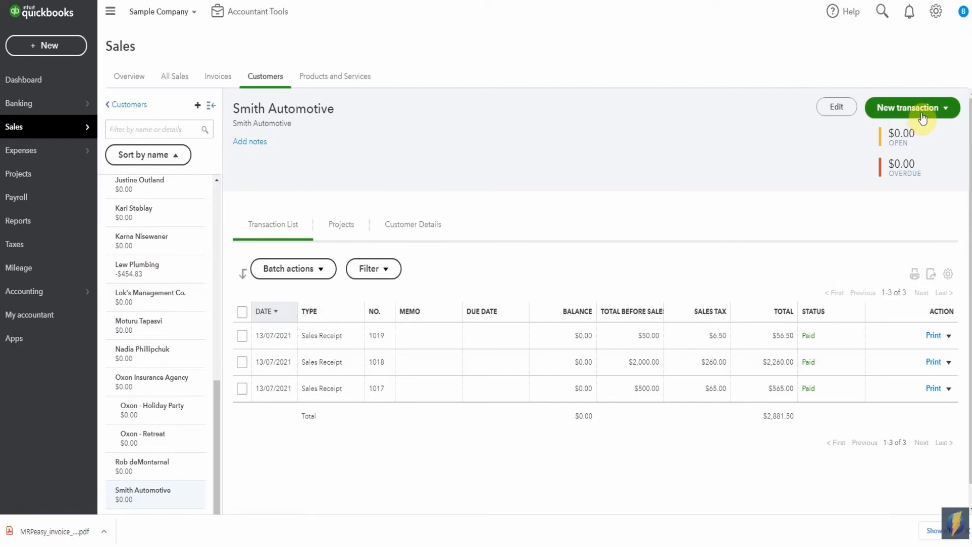
pyautogui.moveTo(661, 137)
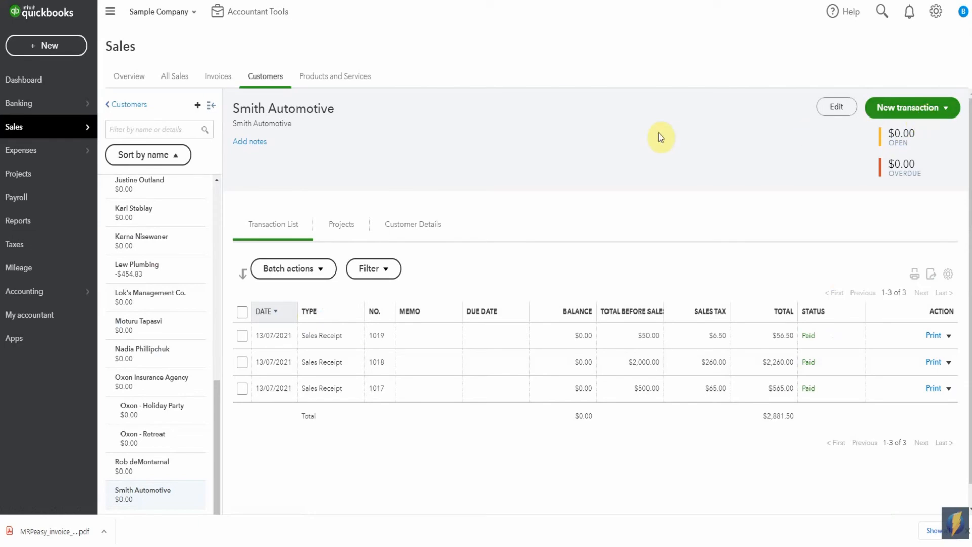